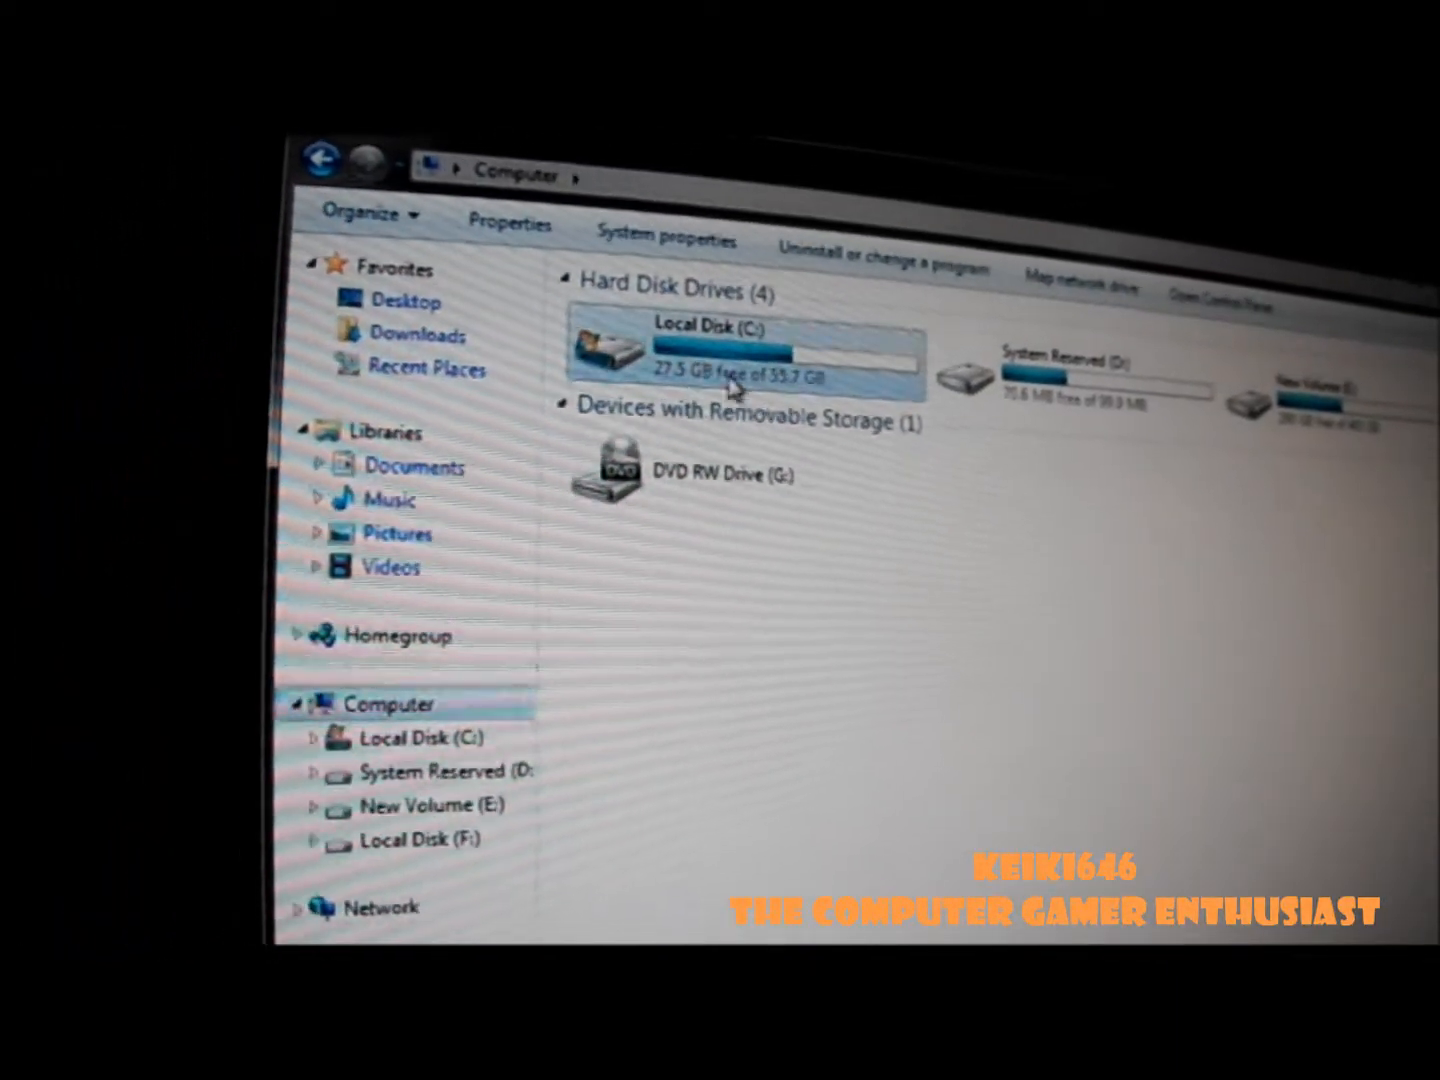
- Reach the MSI Afterburner folder under Program Files (x86) and open its config file with Notepad
double_click(700, 355)
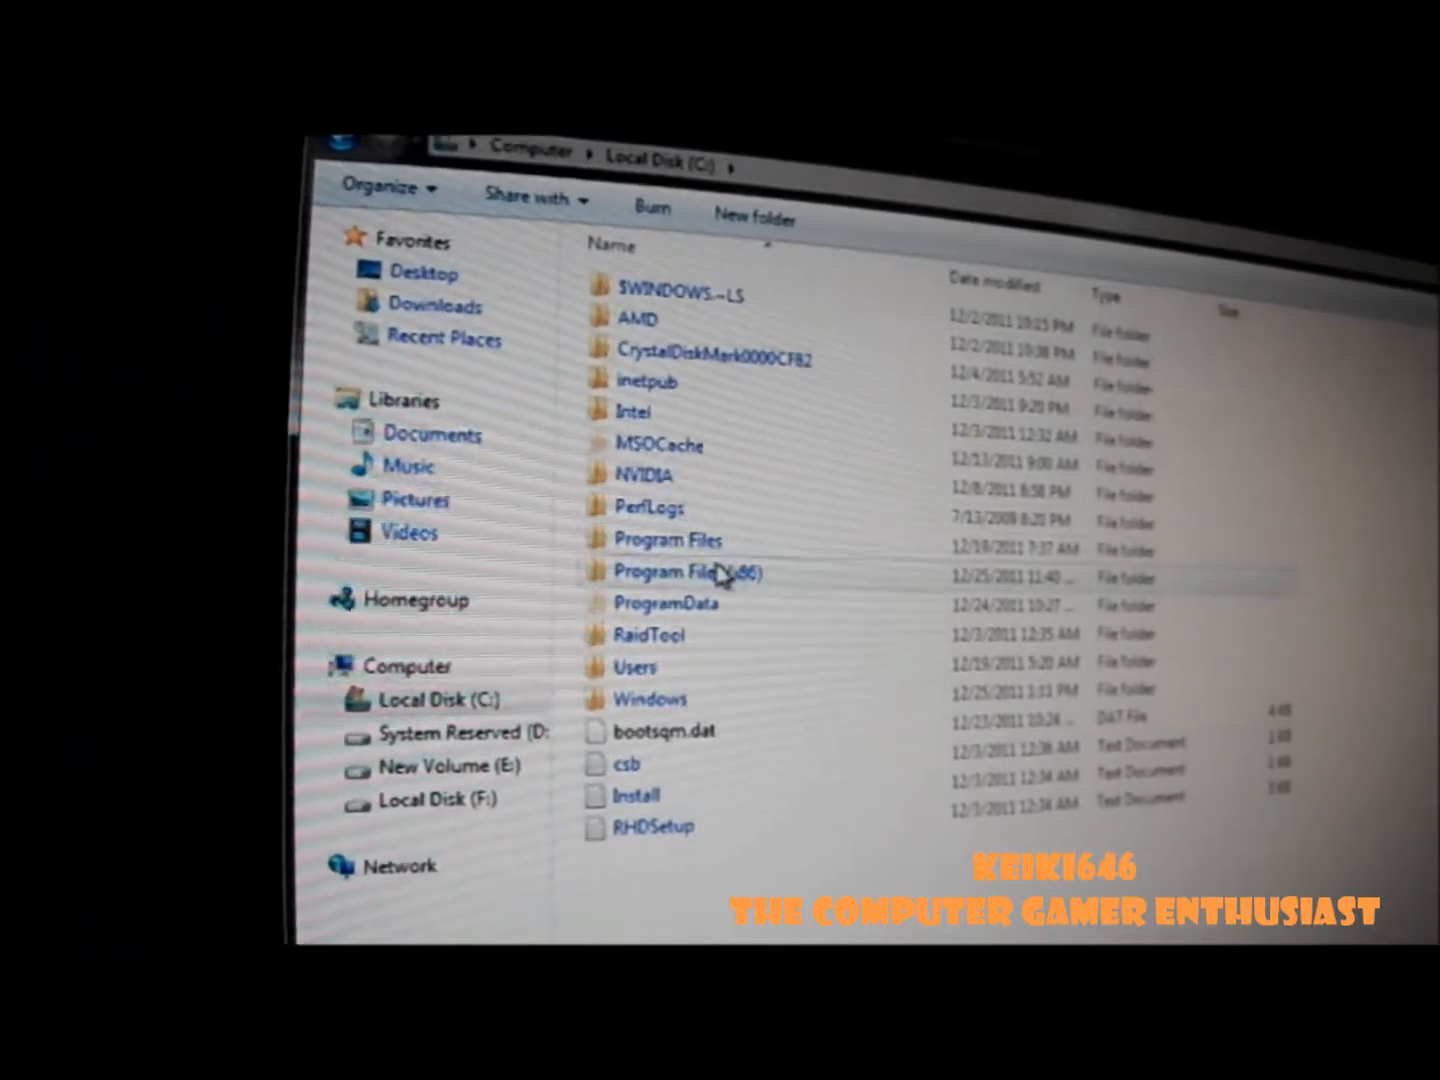
double_click(670, 572)
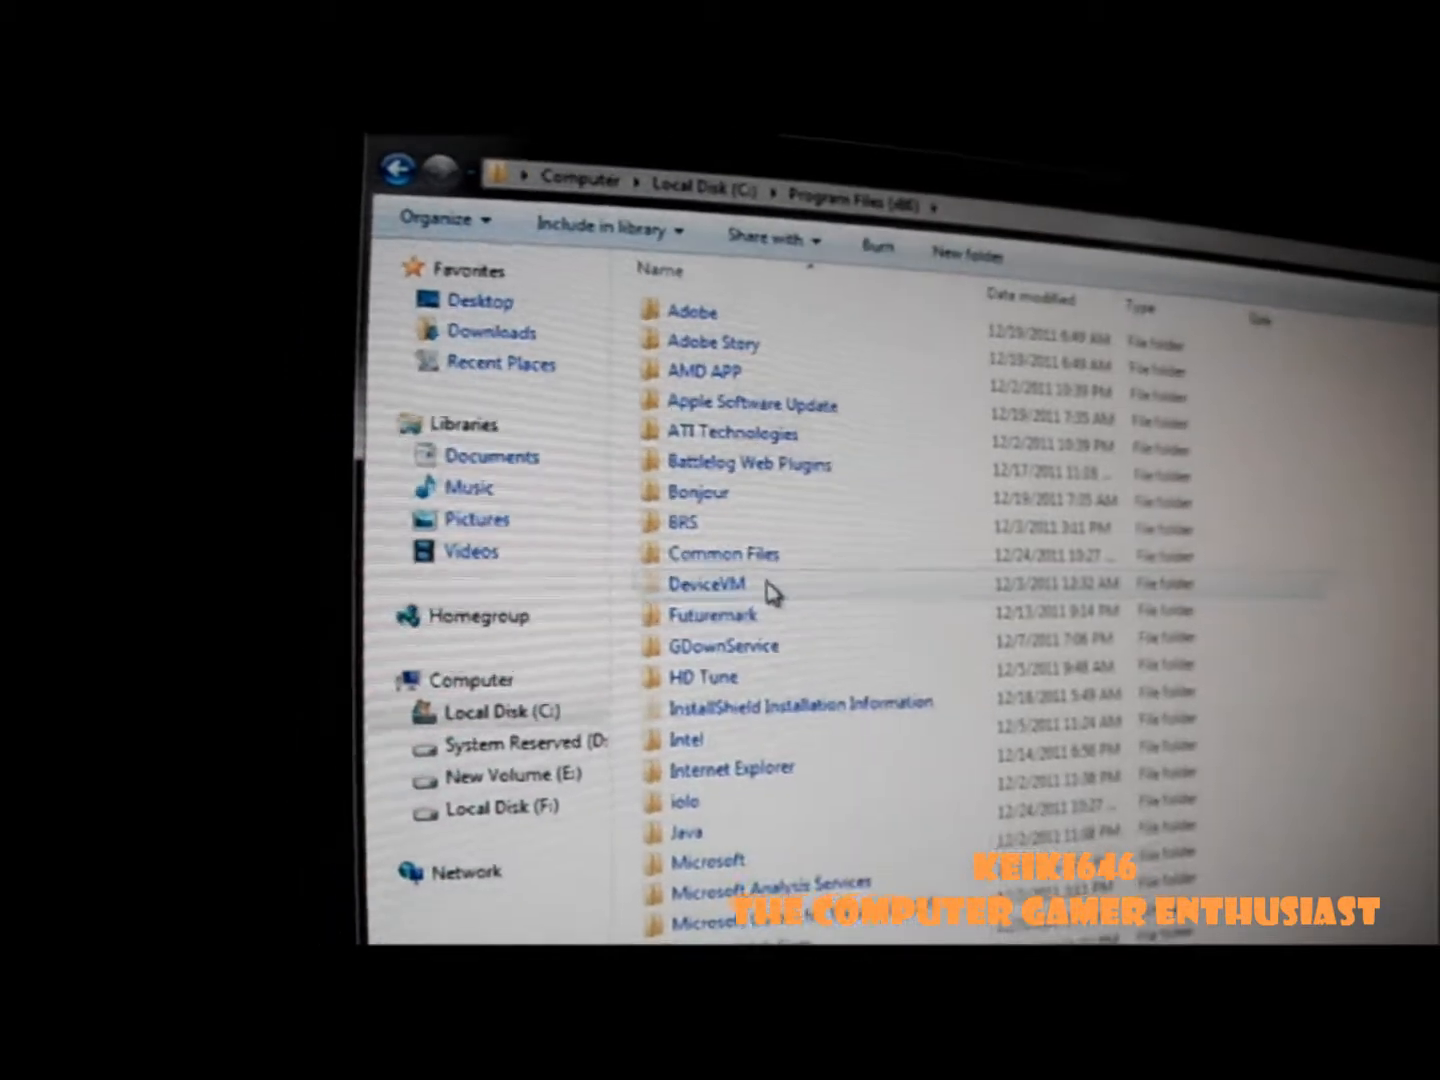
scroll("down", 3)
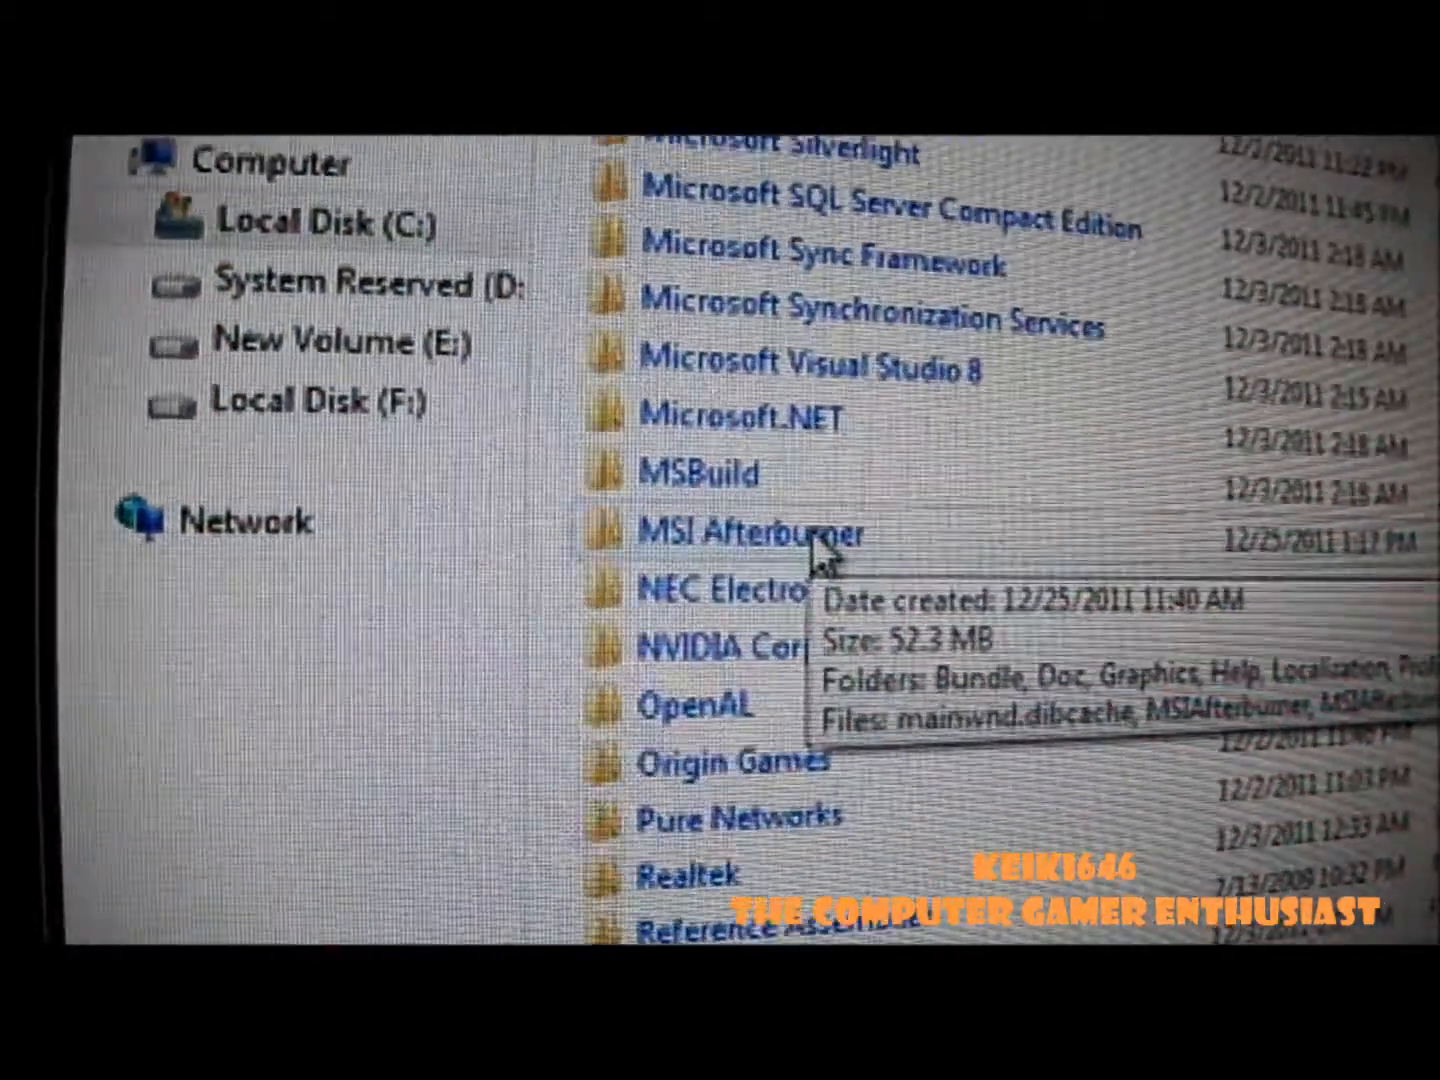
double_click(748, 533)
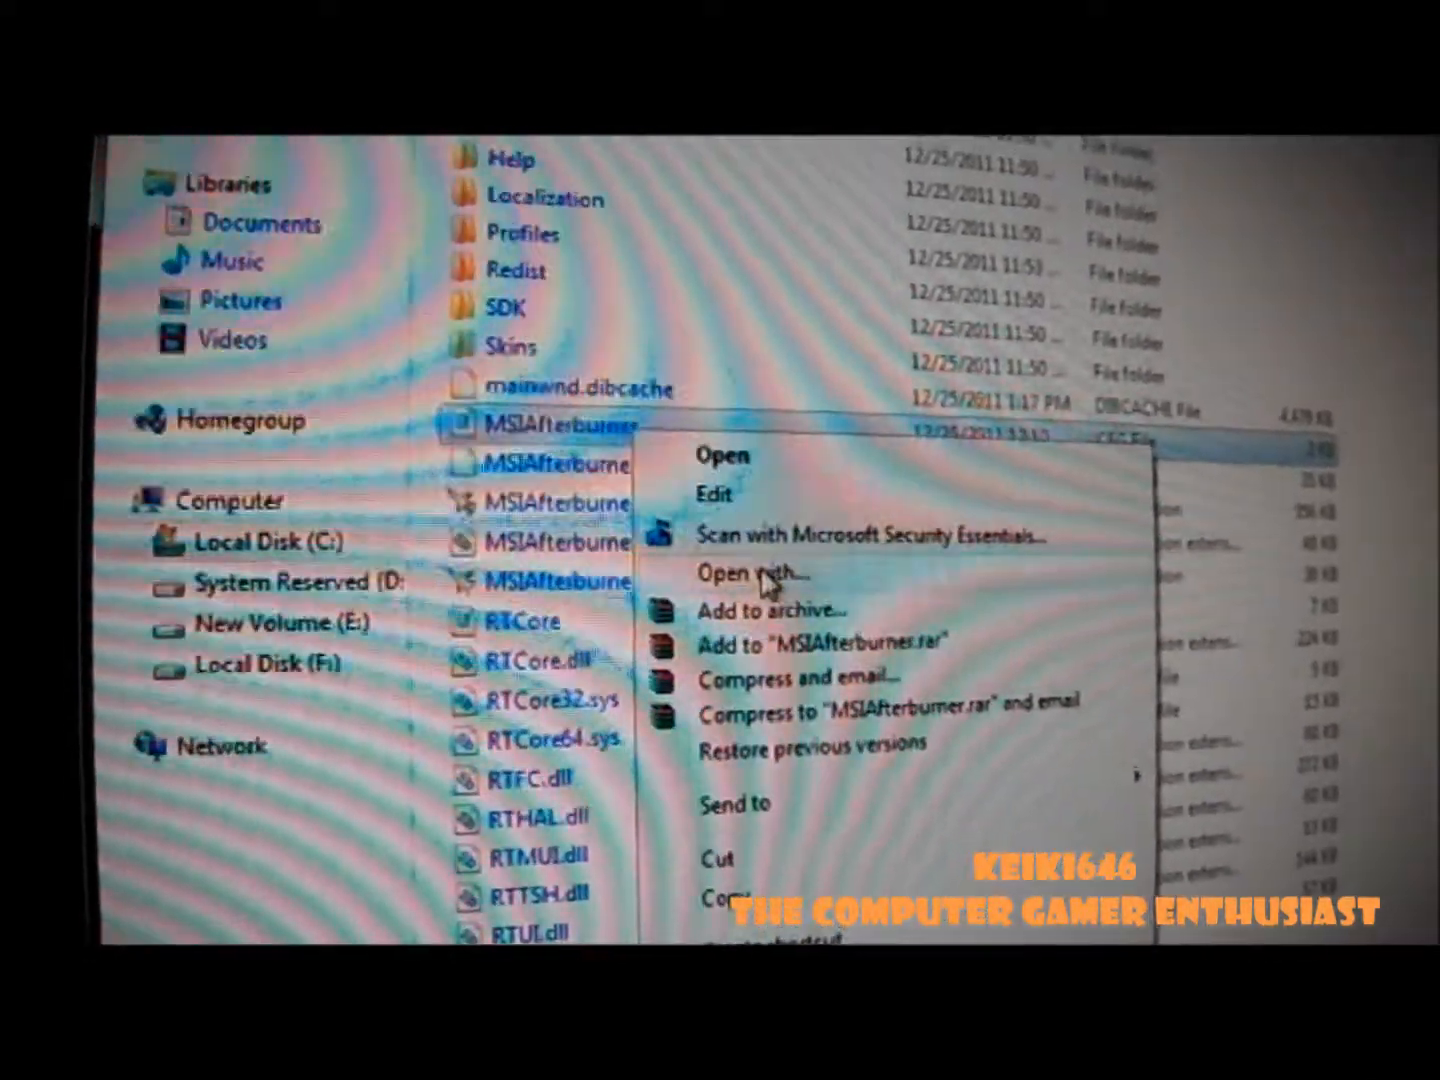
left_click(751, 573)
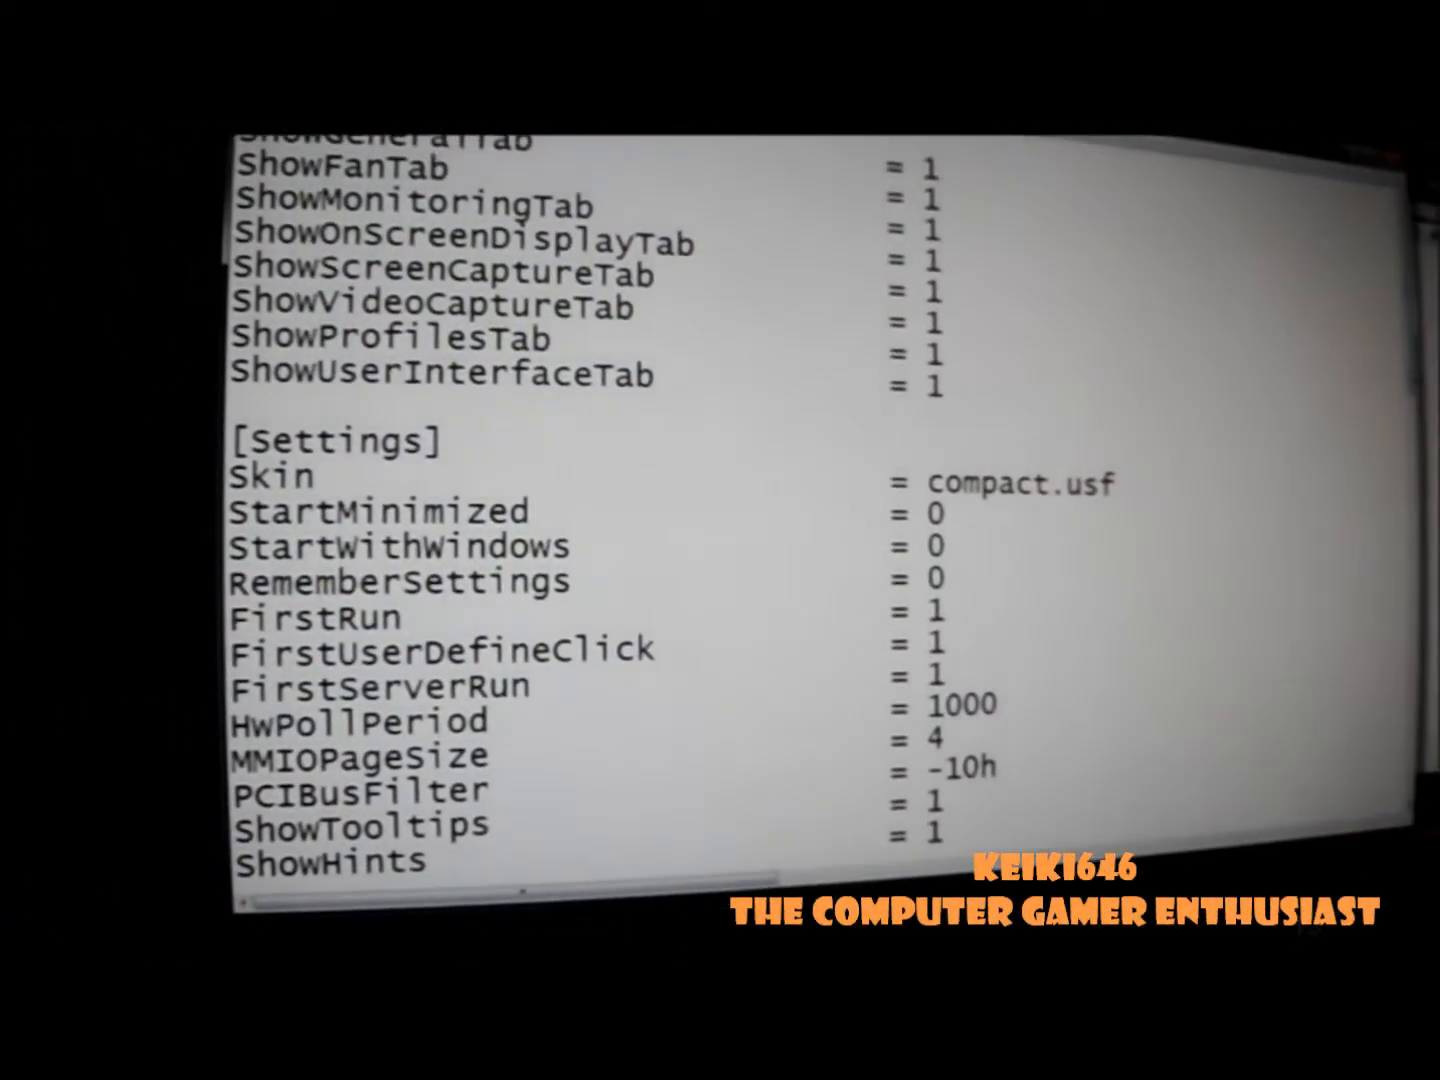
- Scroll through the config to the [ATIADLHAL] section to review the unofficial overclocking entries
scroll("down", 3)
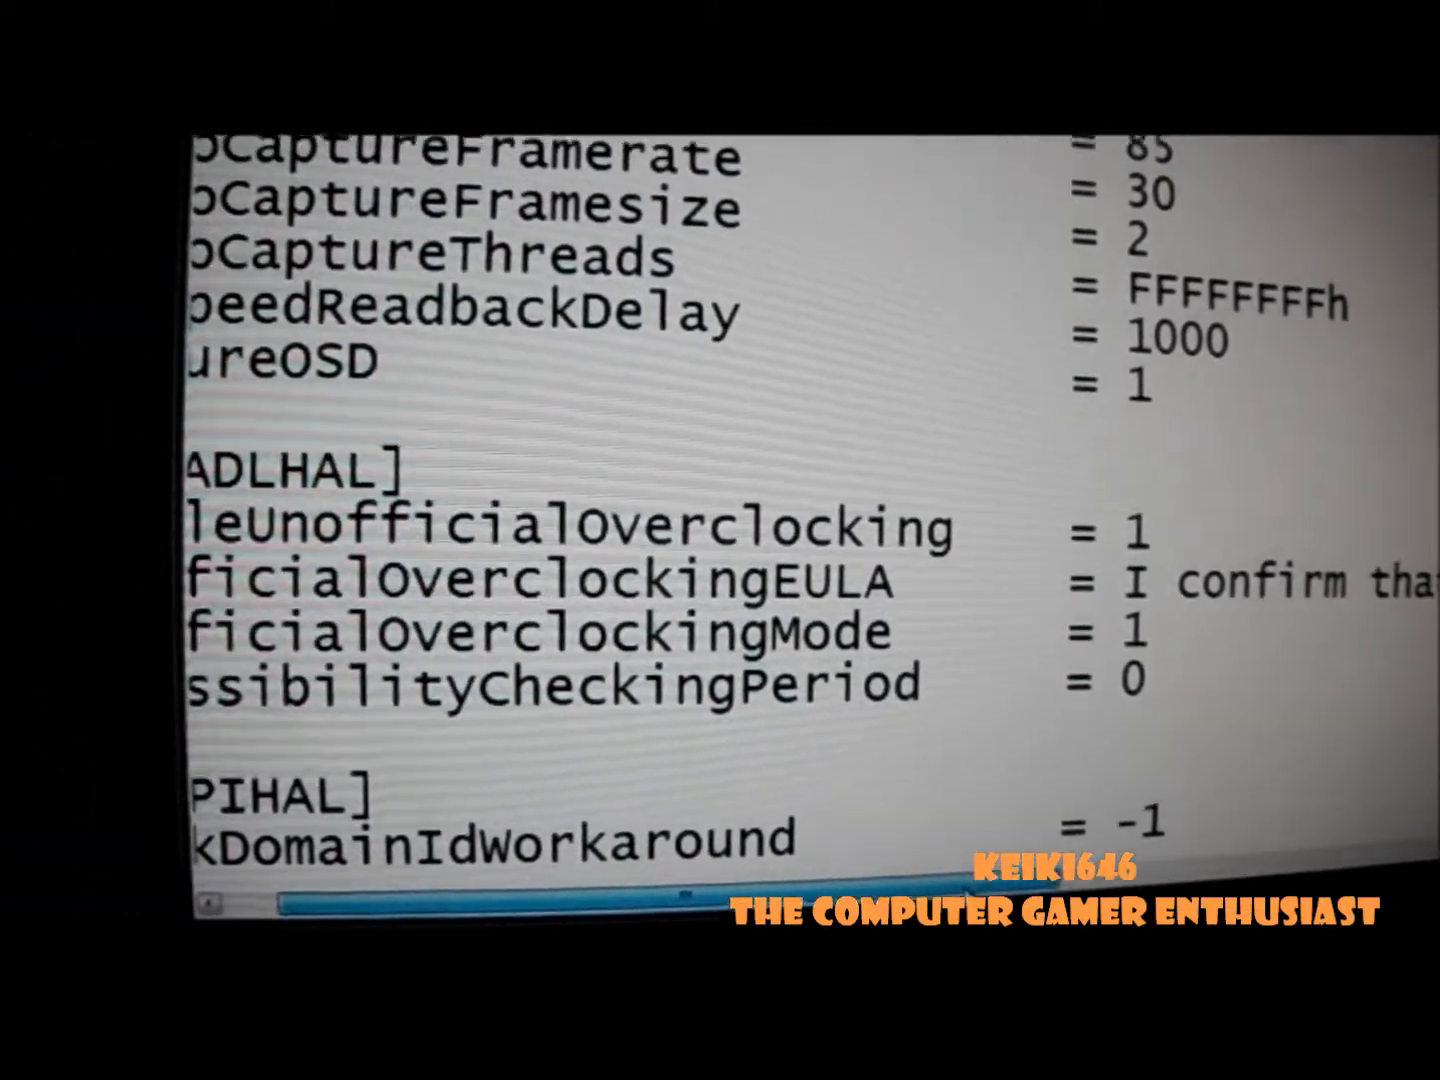
scroll("left", 3)
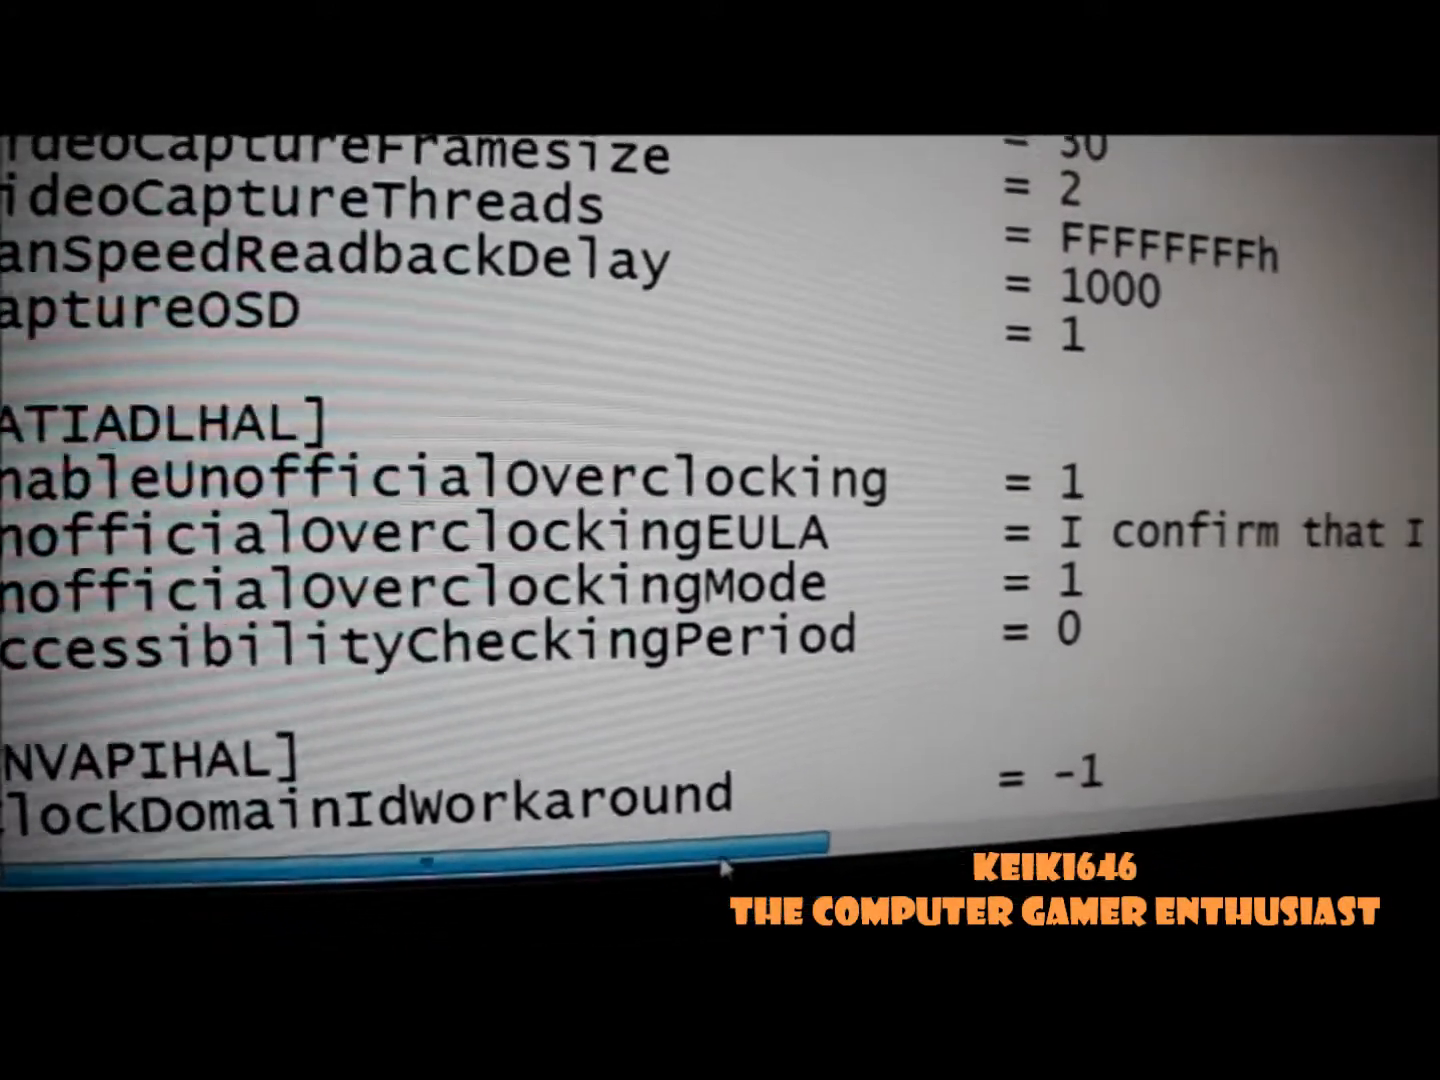
scroll("right", 3)
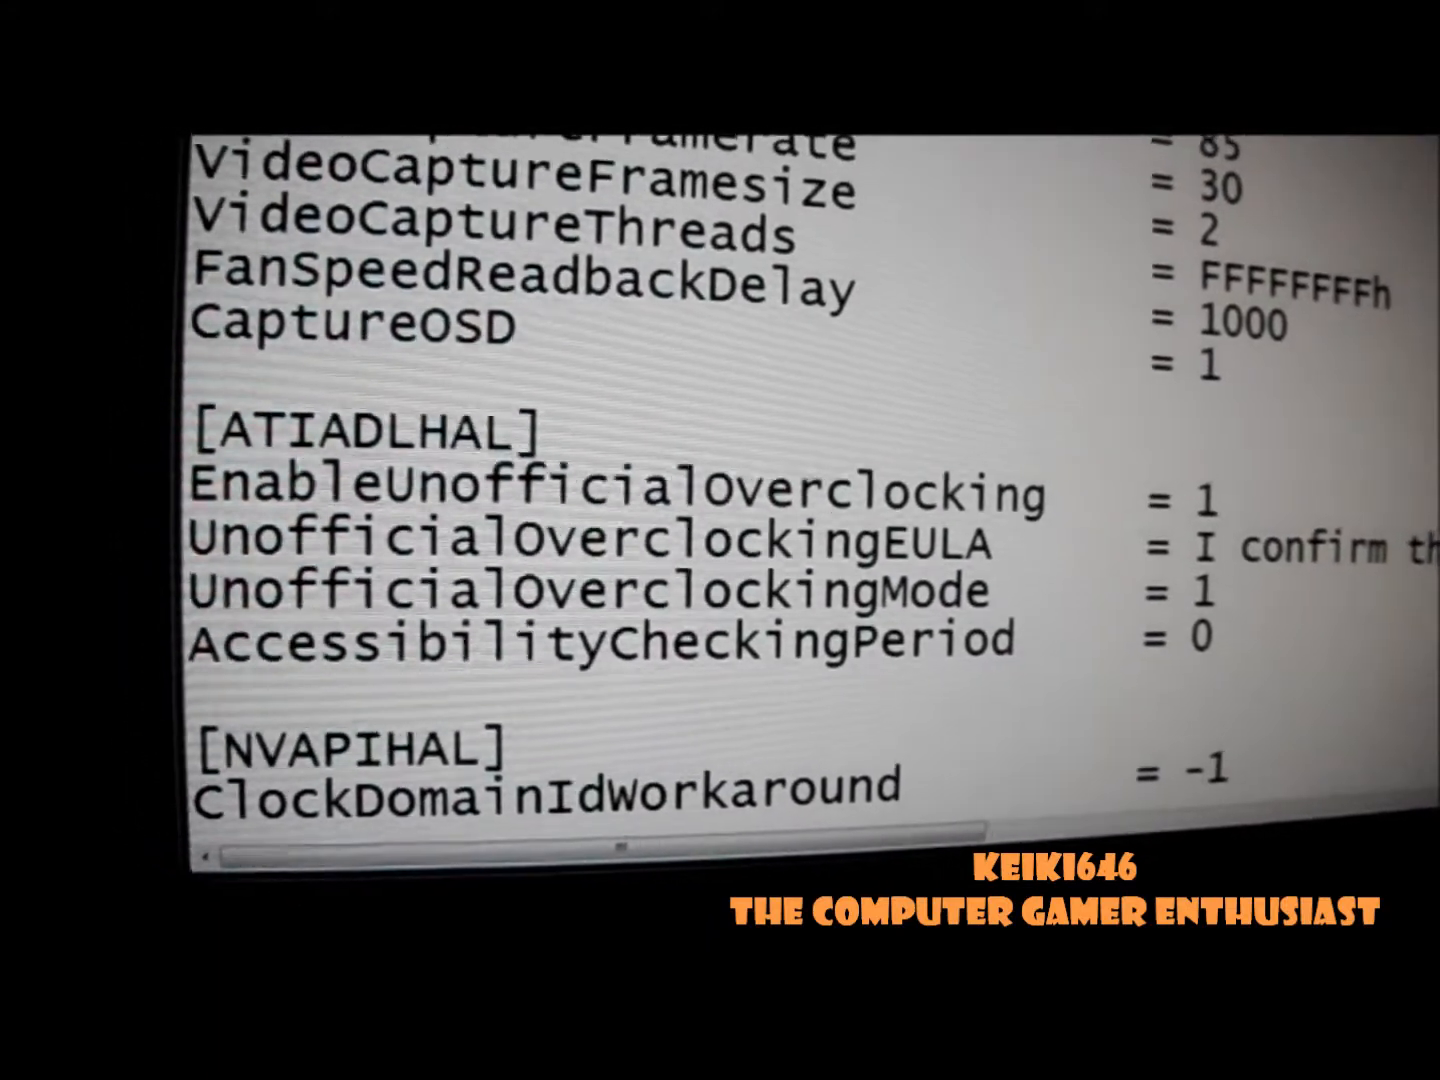
- Save the edited MSIAfterburner config as a text document in the Documents library
left_click(699, 202)
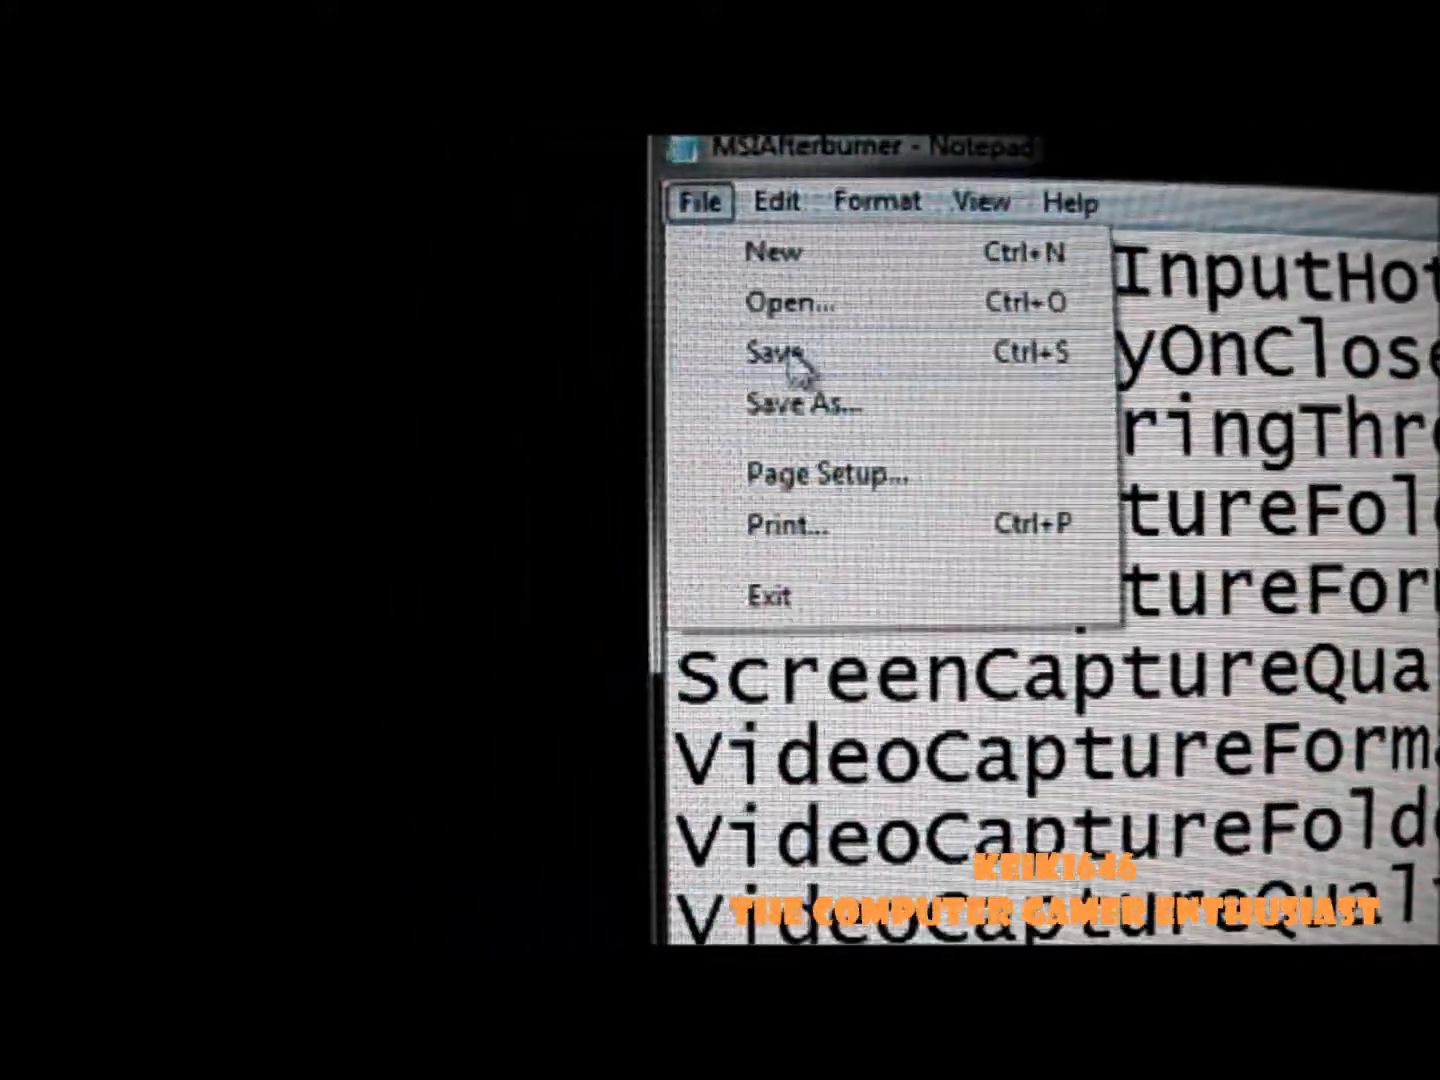
left_click(803, 404)
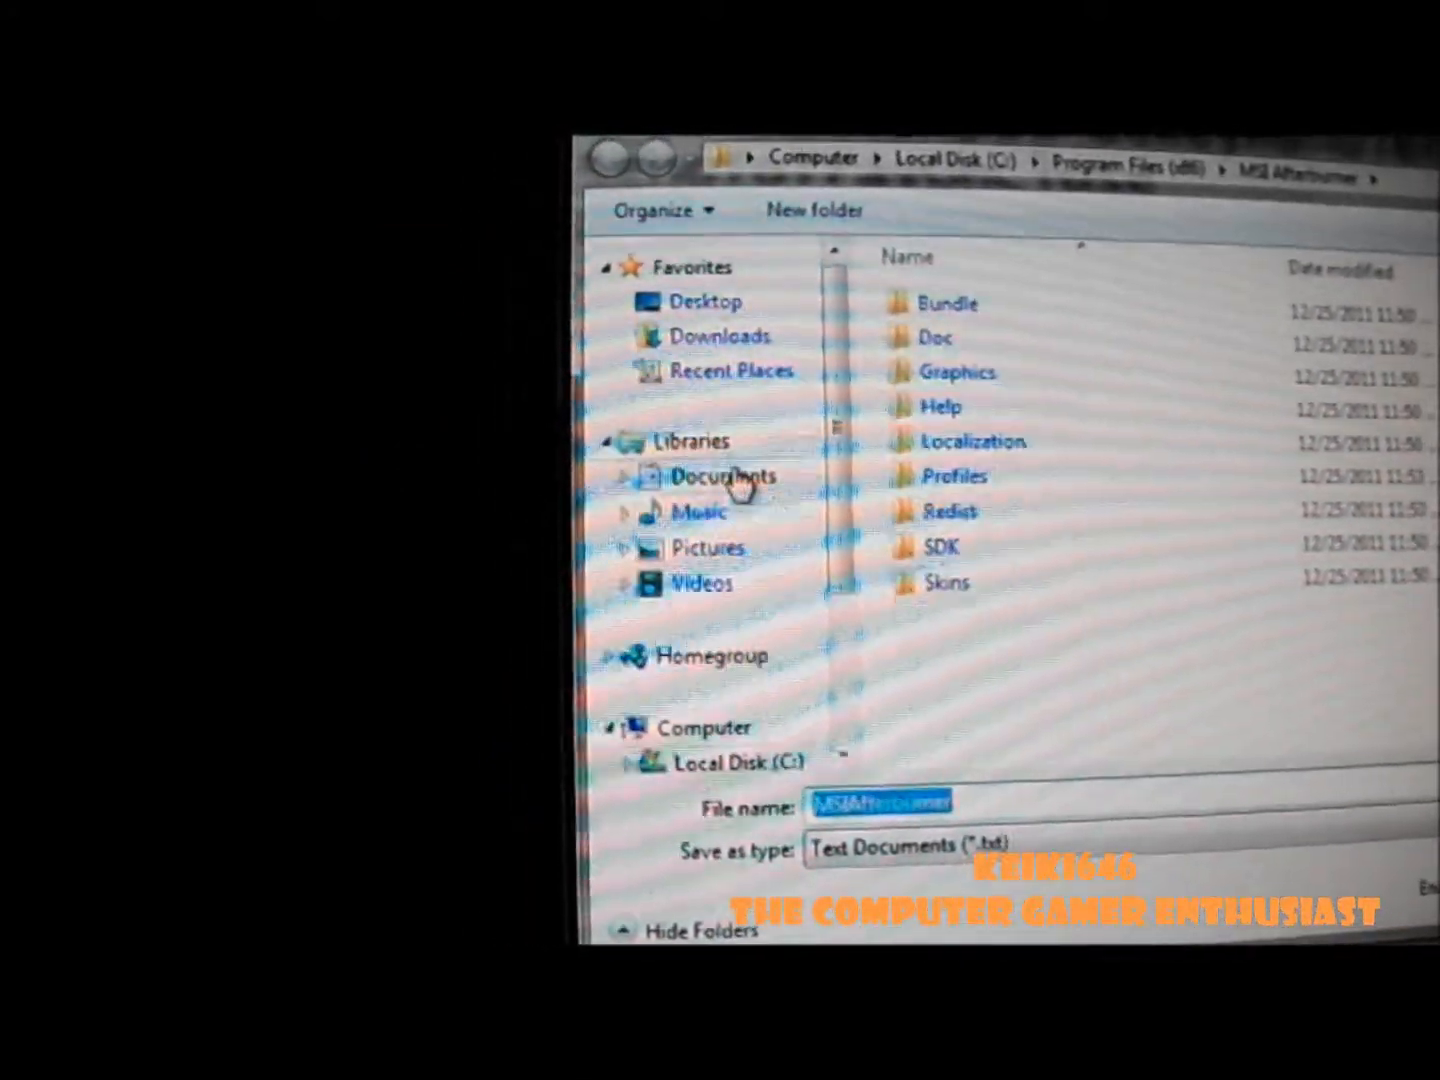
left_click(722, 476)
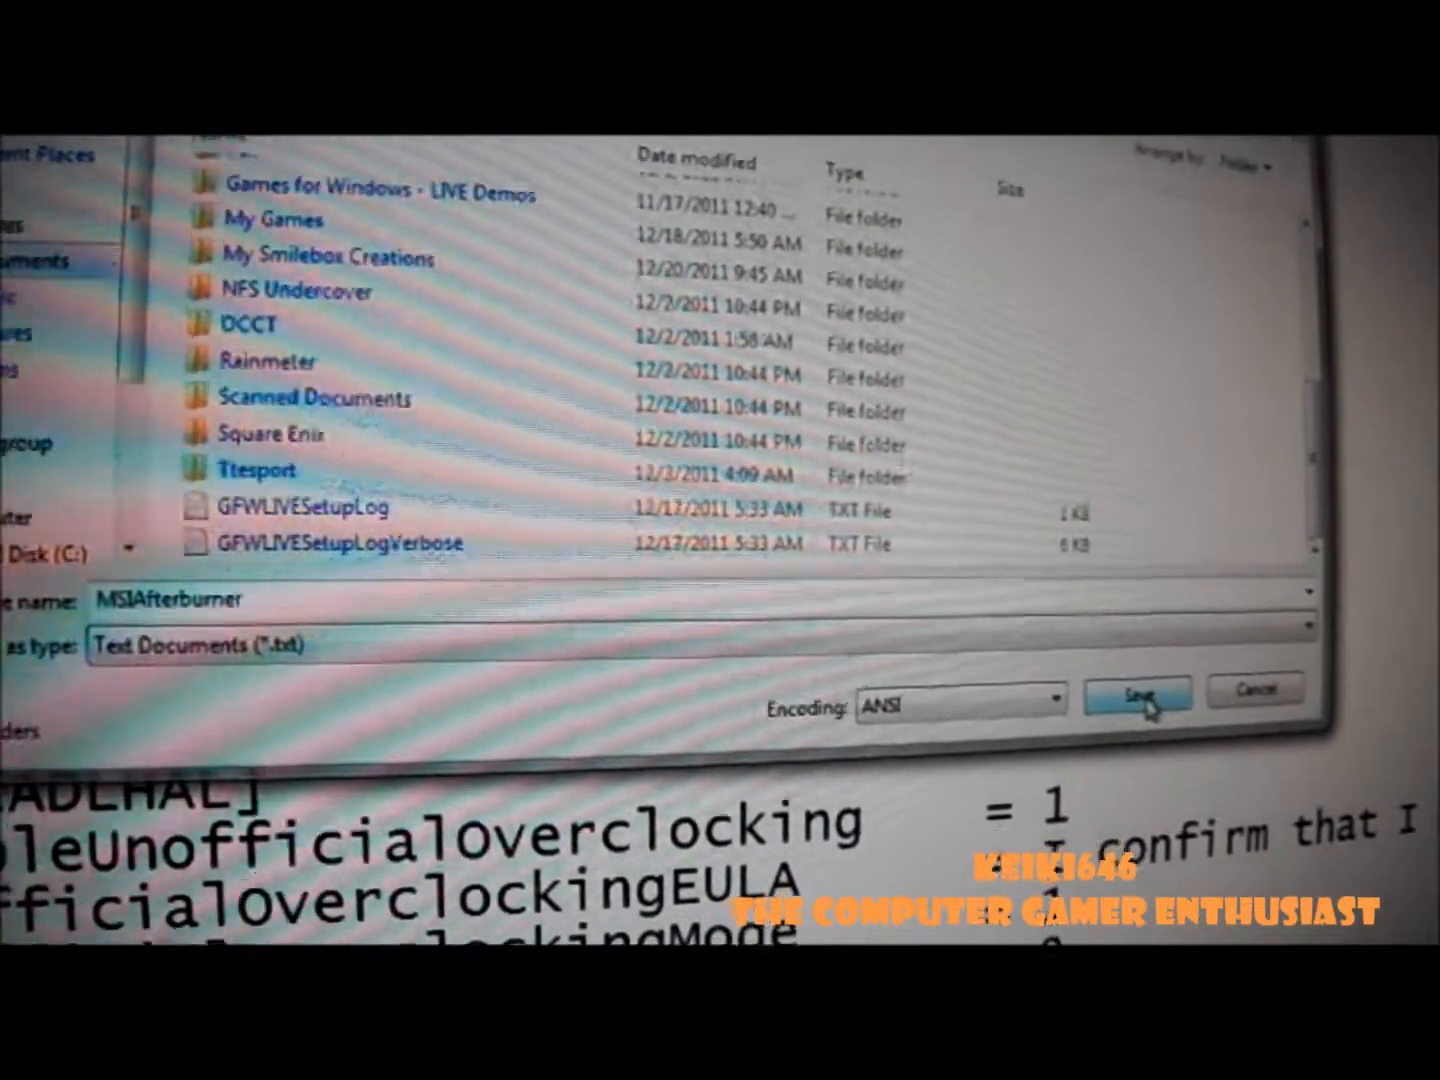
left_click(1137, 693)
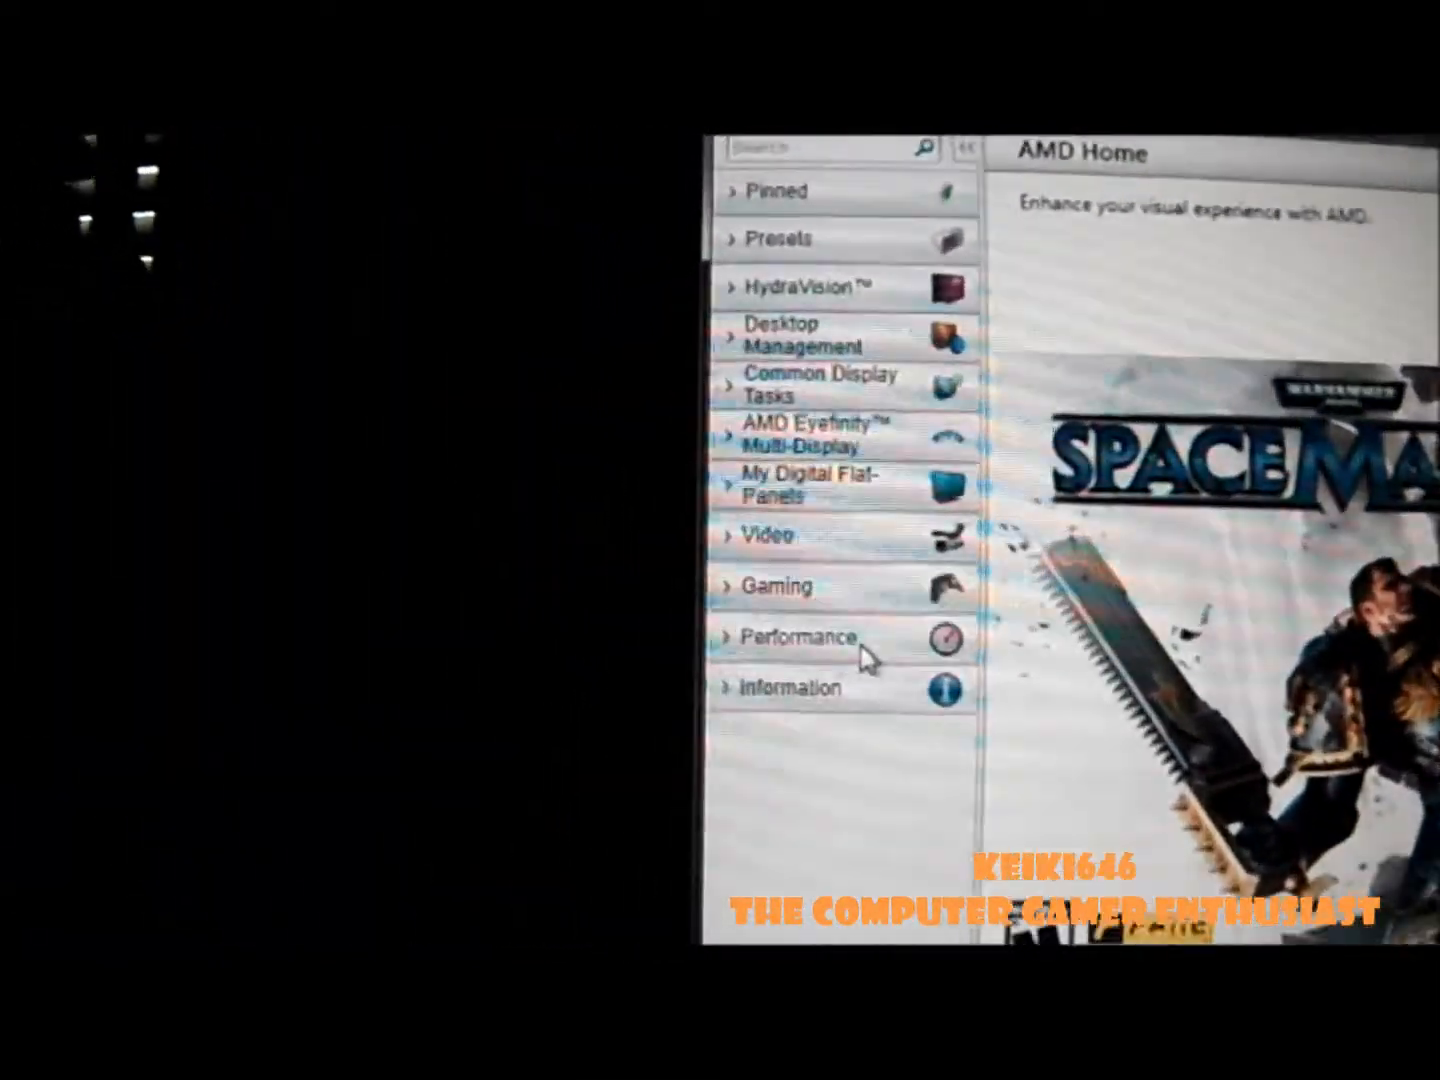
- Show the AMD OverDrive page under Performance with GPU clock, memory clock and temperature readings
left_click(793, 637)
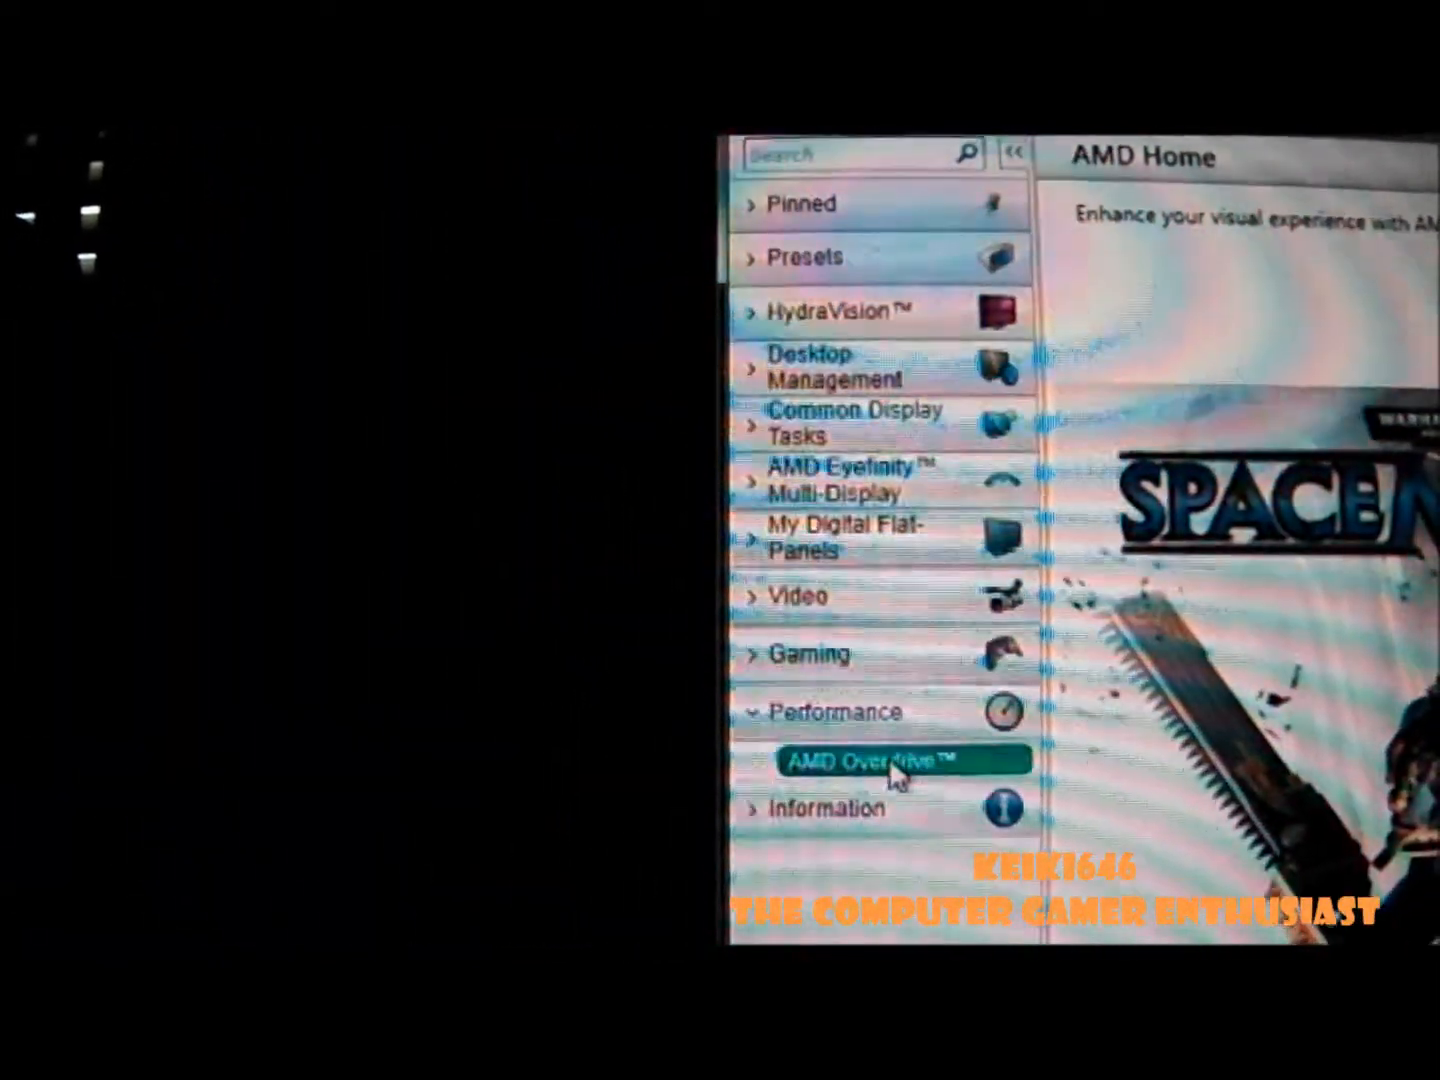
left_click(895, 760)
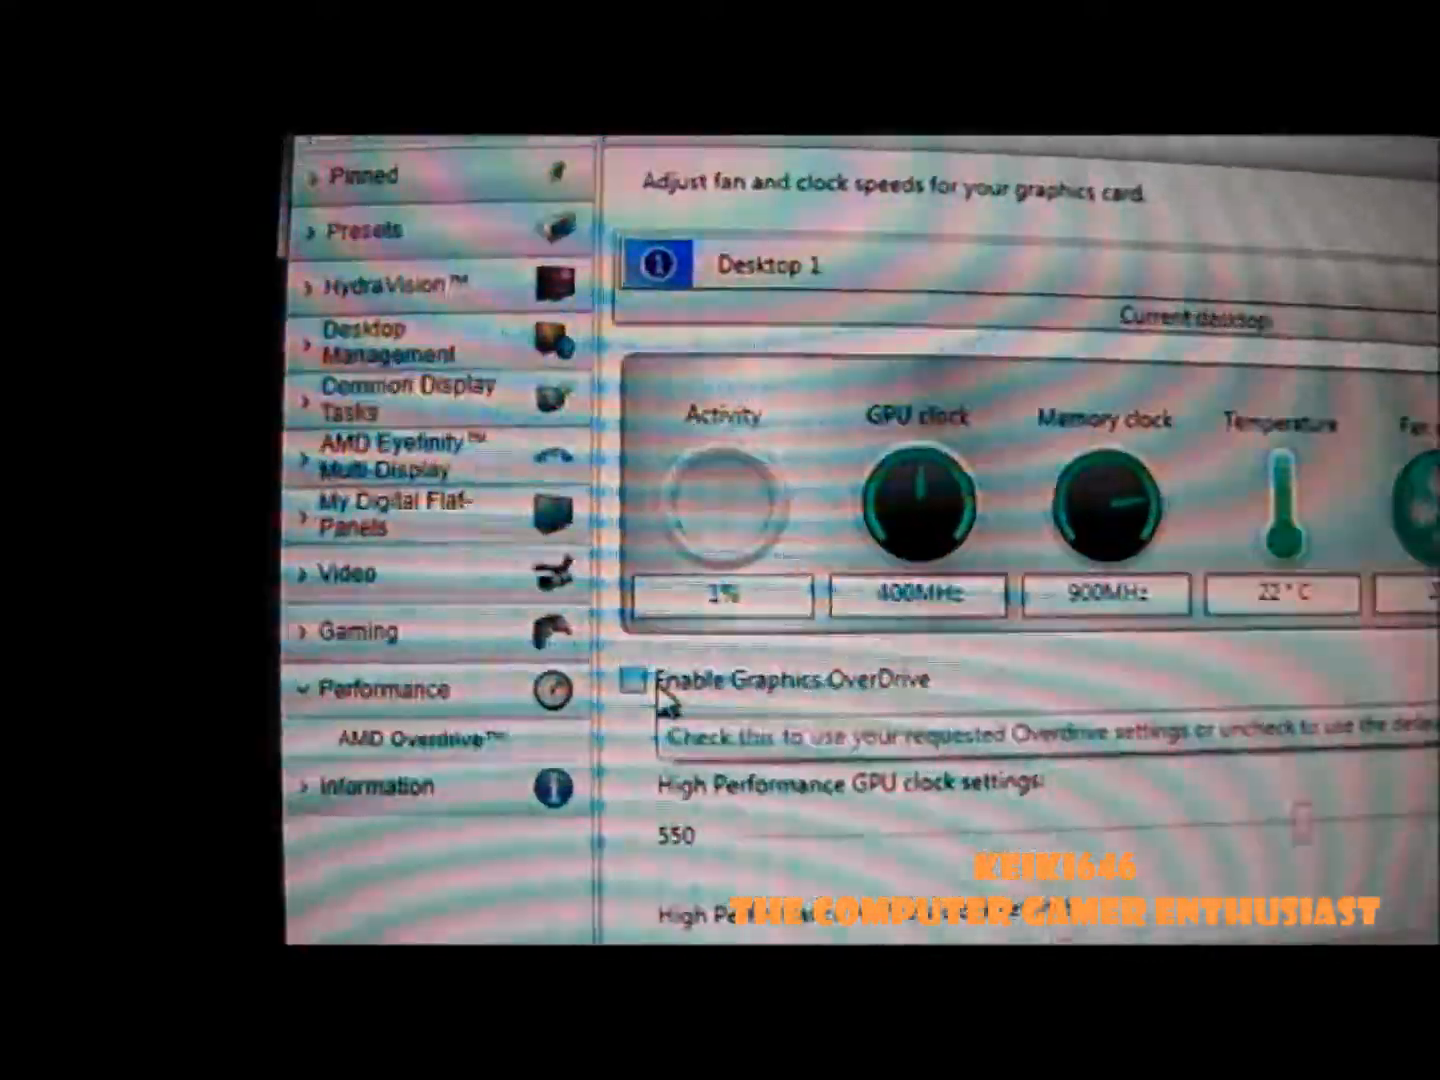